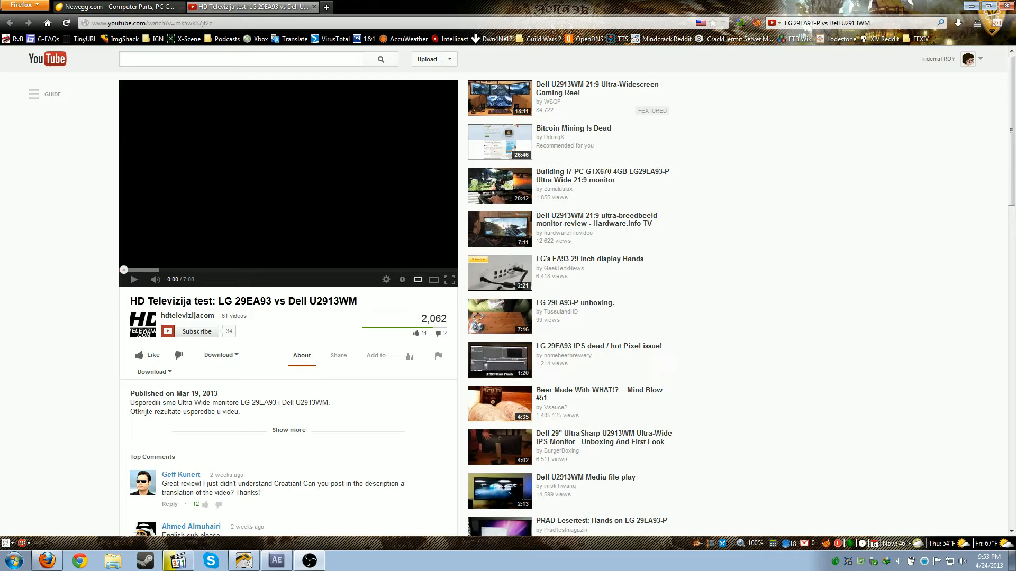
mouse_move(187, 321)
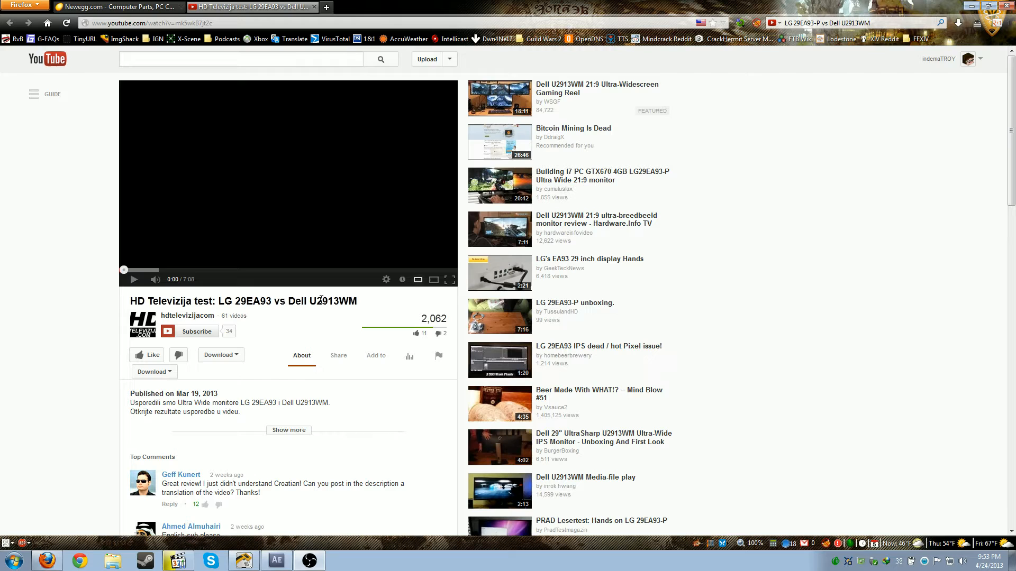
- Play the LG 29EA93 vs Dell U2913WM review to 0:46 and list its MP4/FLV download formats
left_click(159, 285)
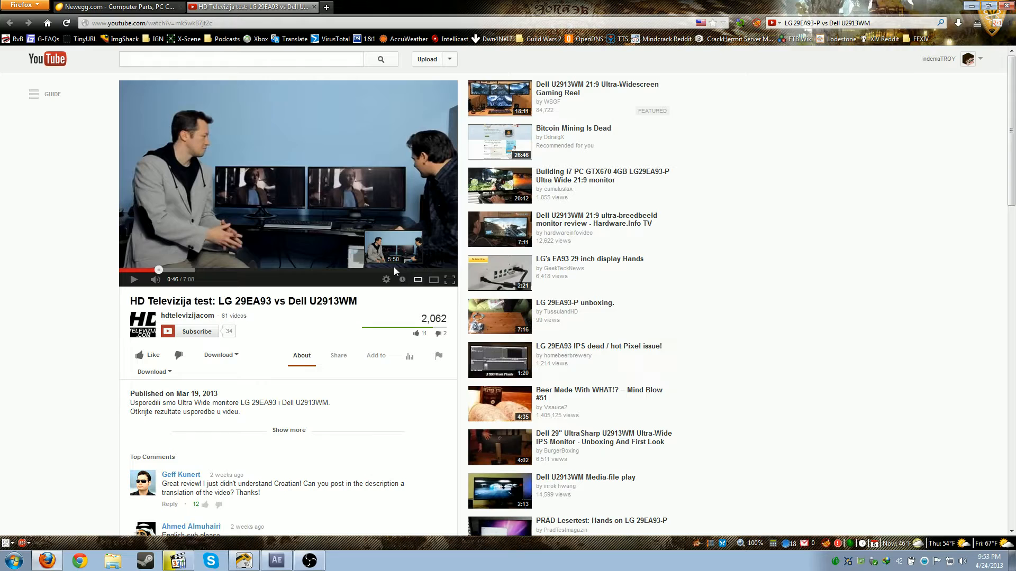
left_click(220, 355)
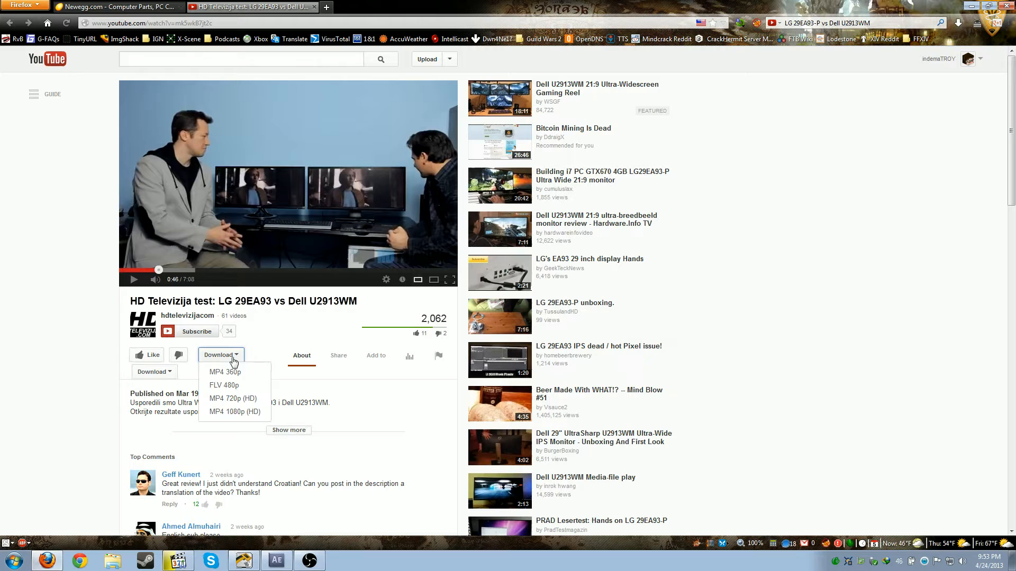
- Download the review as MP4 1080p (HD), about 166 MB, to the YouTube folder
left_click(234, 411)
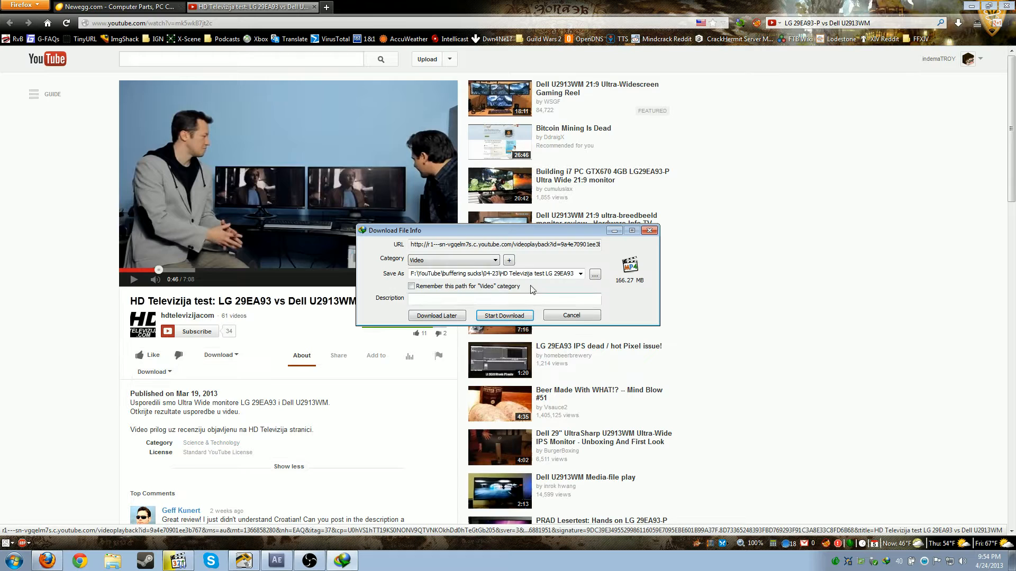
left_click(572, 316)
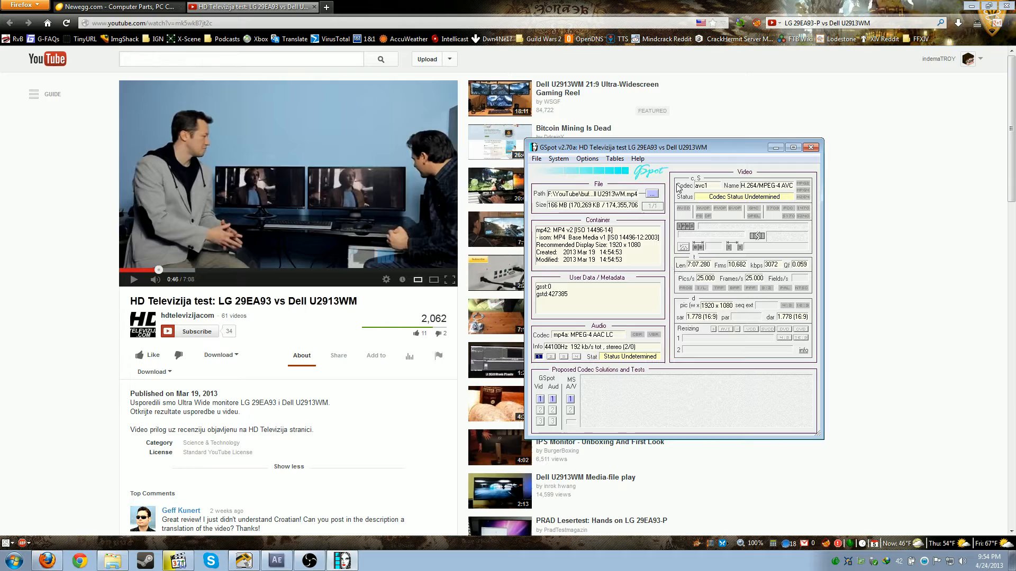
- Read the MP4's details in GSpot: 1920×1080 H.264 at 25 fps with AAC stereo
left_click(277, 561)
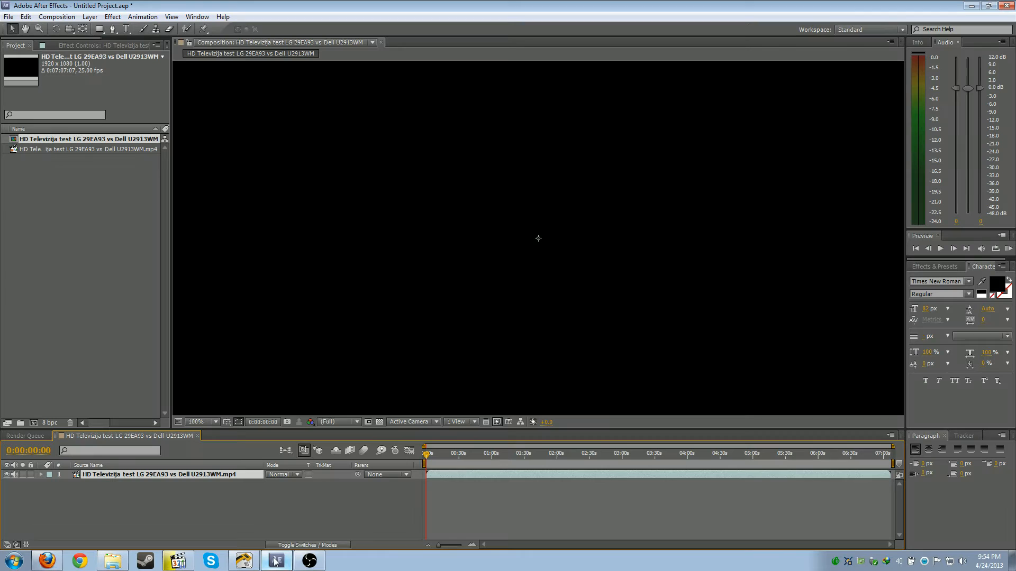
- Move the composition playhead to about 0:00:32:02 where both monitors show a face
left_click(457, 453)
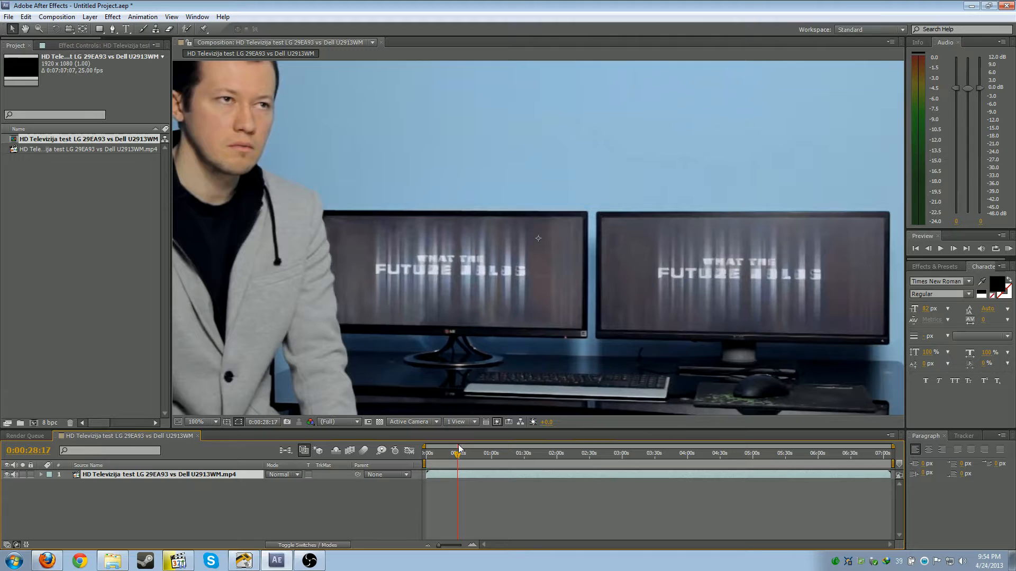
left_click_drag(458, 453, 465, 453)
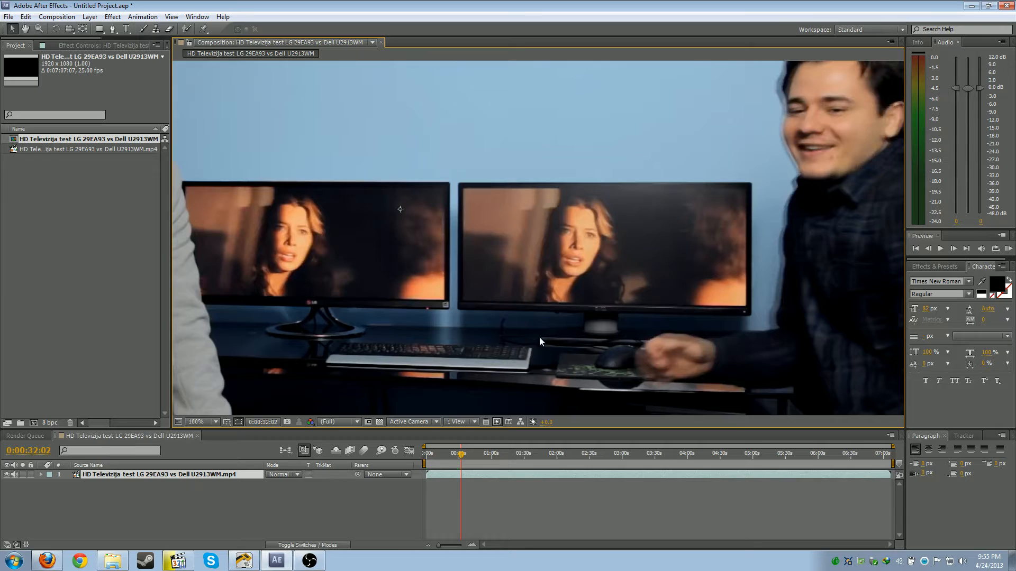
- Magnify the composition to 200% on the two monitors, then bring up the Start menu
left_click(213, 421)
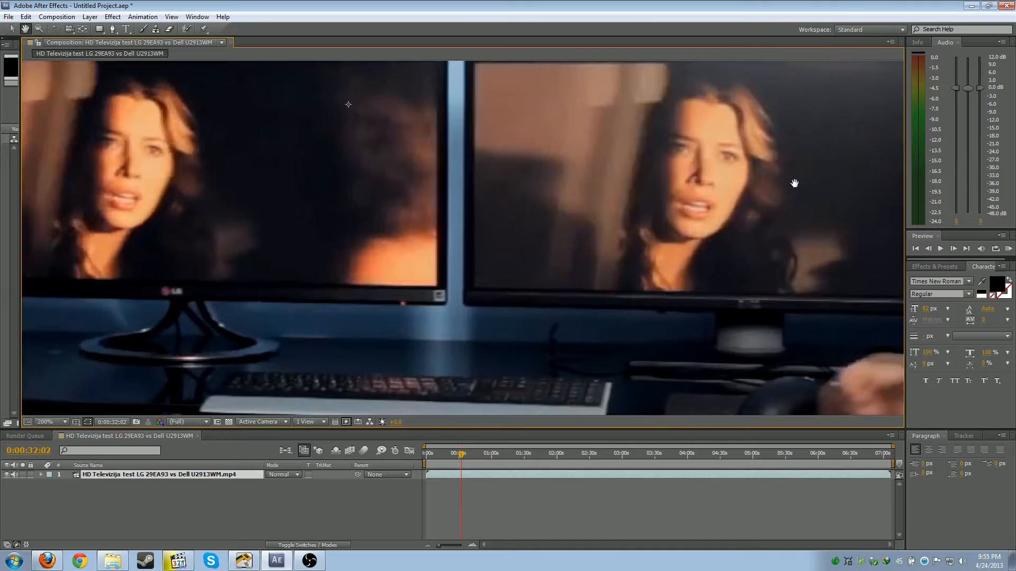
left_click(11, 560)
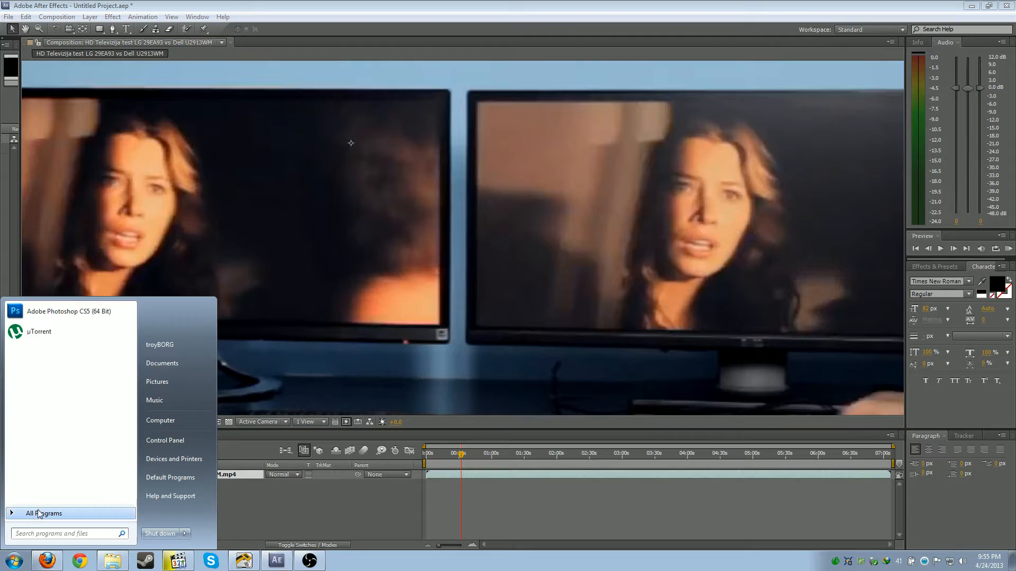
- Launch Adobe Photoshop Lightroom 4 from All Programs
left_click(45, 513)
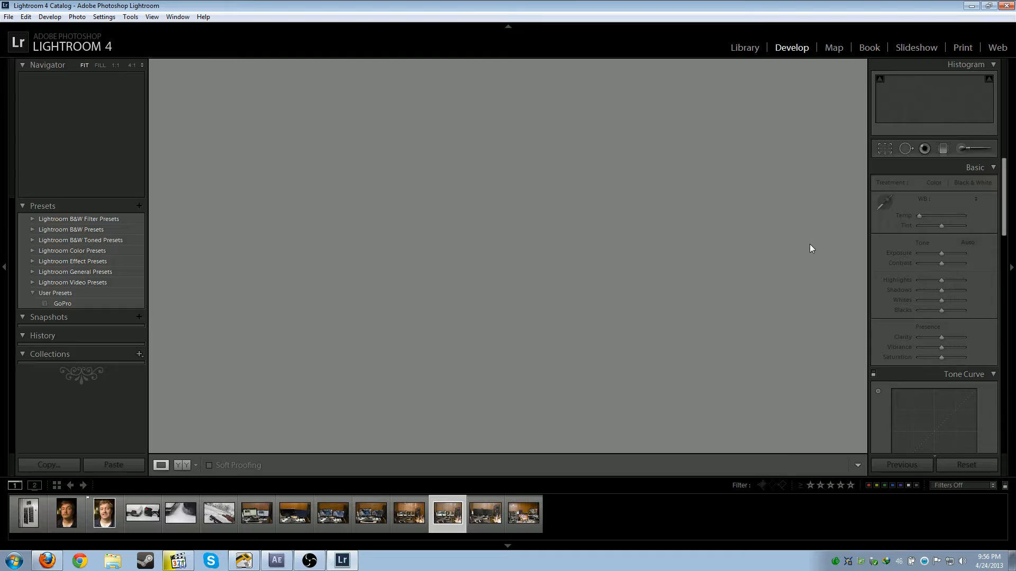
- Browse the desk-setup photos in the filmstrip, ending on IMG_5988 with two monitors beside the tower PC
left_click(446, 515)
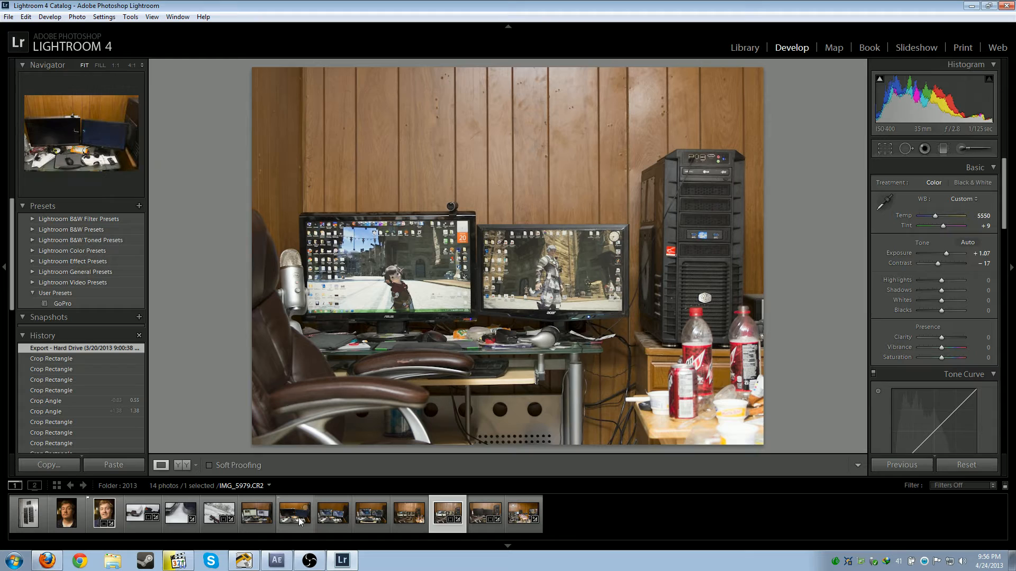
left_click(294, 514)
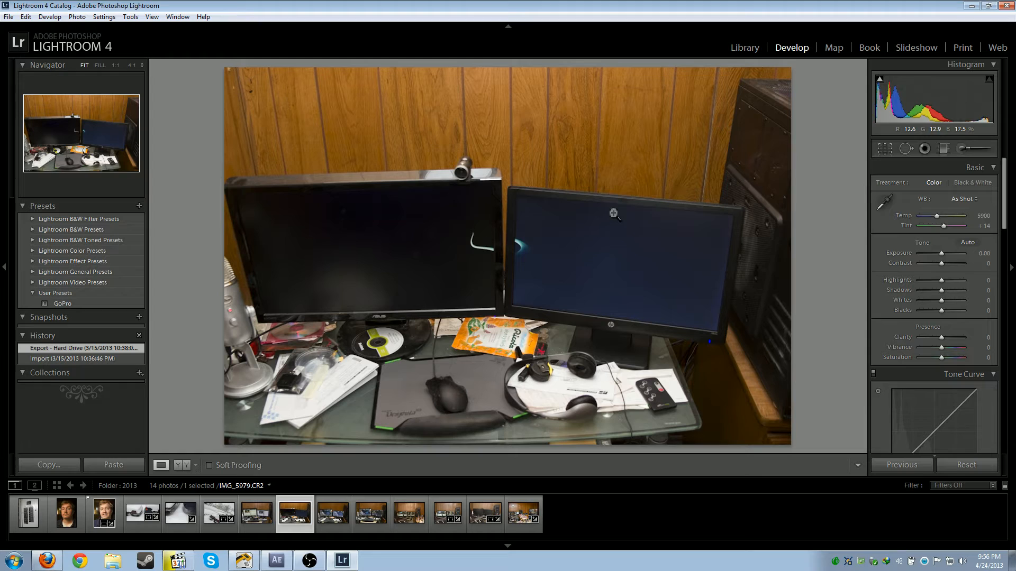
left_click(332, 514)
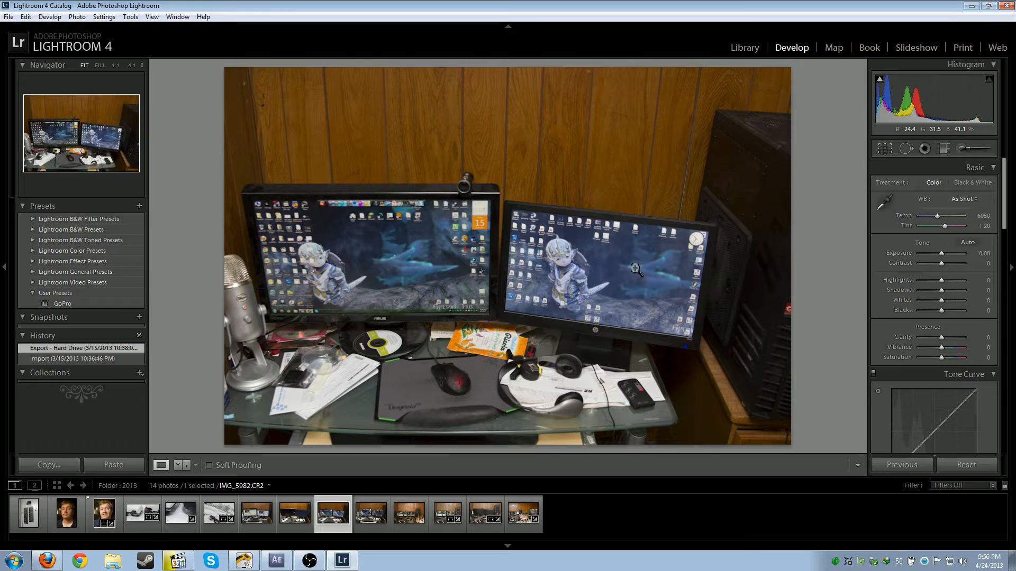
left_click(370, 515)
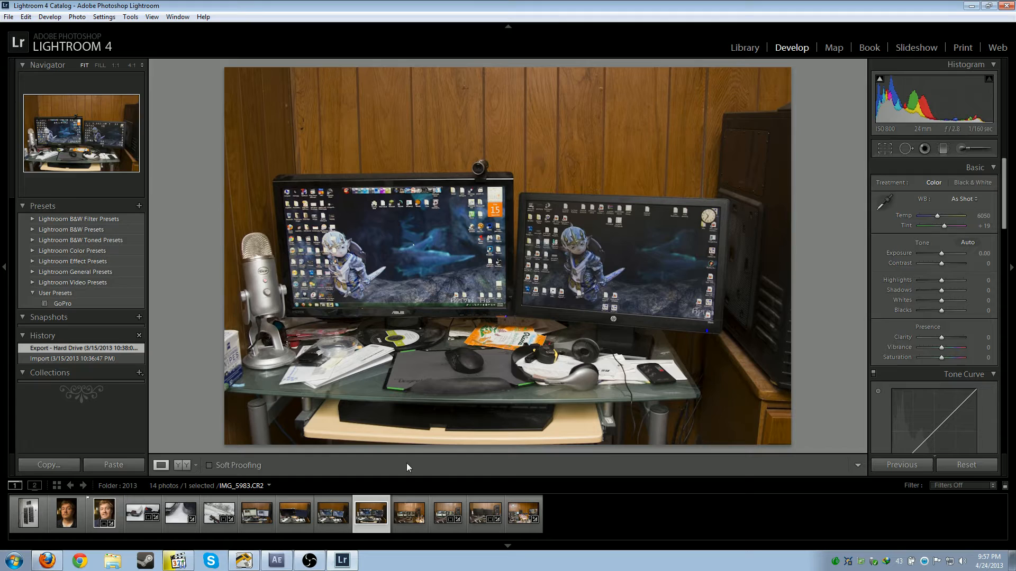
left_click(408, 514)
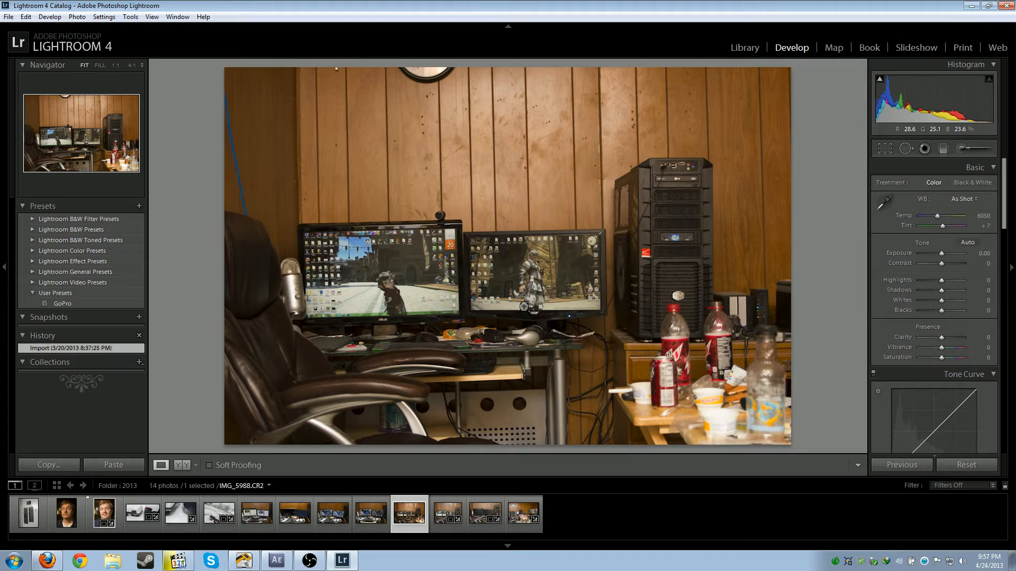
left_click(485, 515)
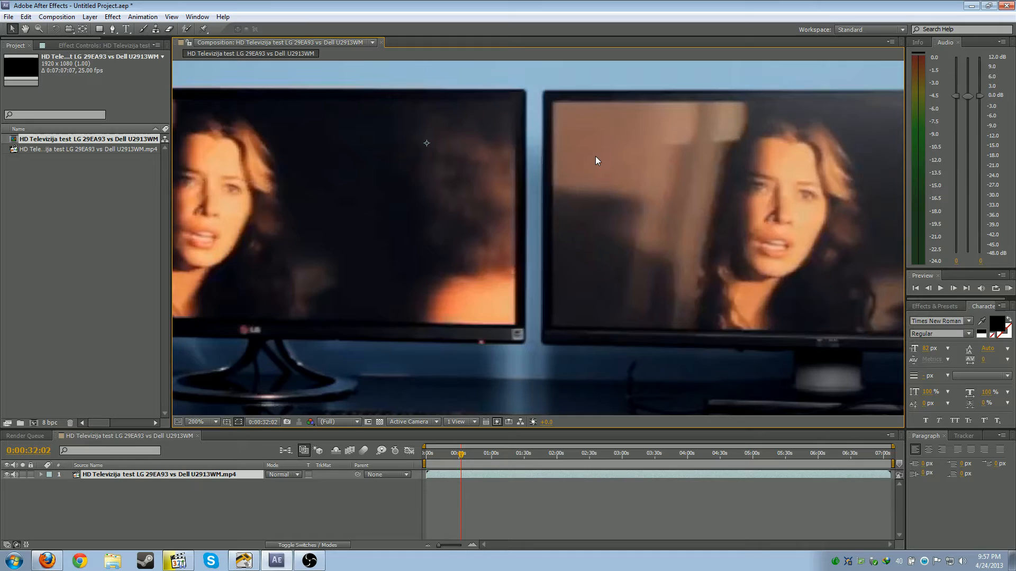
mouse_move(373, 213)
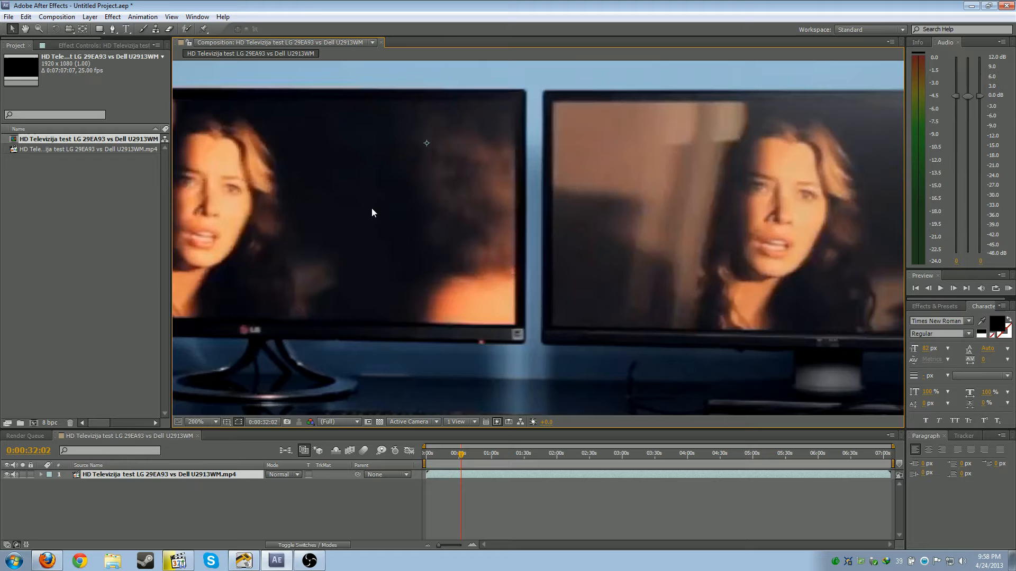
mouse_move(397, 206)
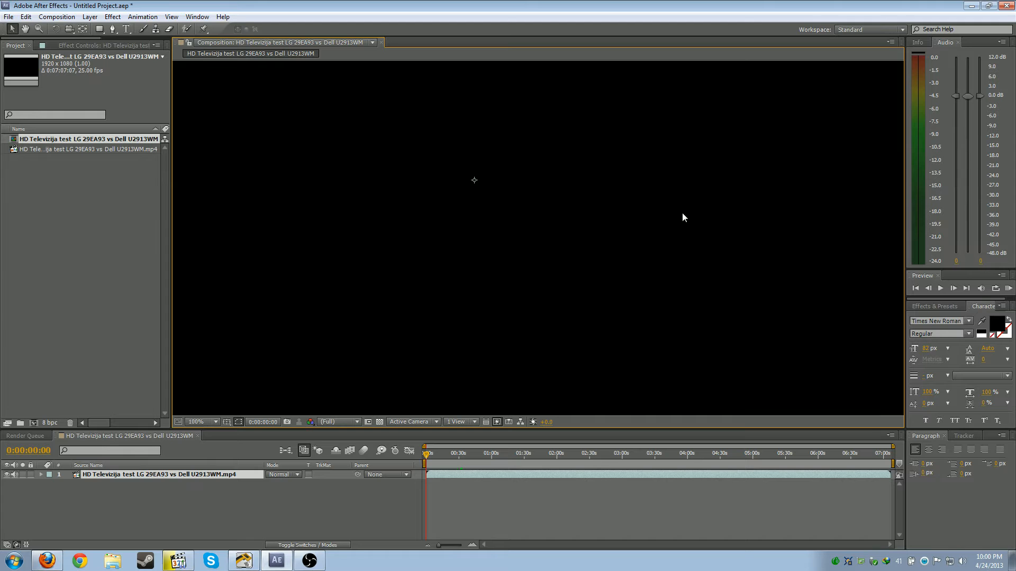
- Move the playhead to about 0:31 where both monitors show the fiery scene
left_click(463, 452)
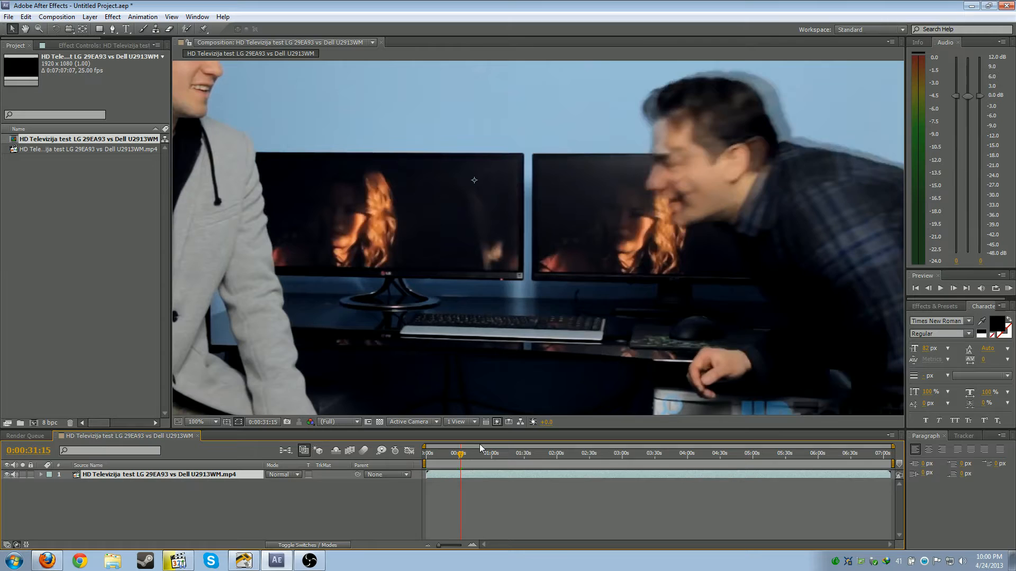
left_click_drag(458, 452, 466, 452)
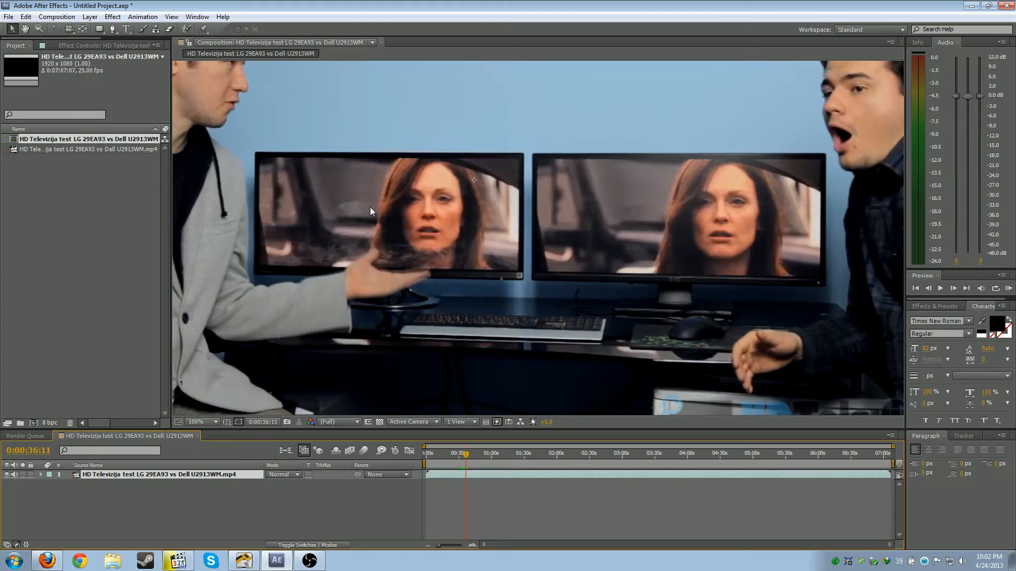
mouse_move(744, 256)
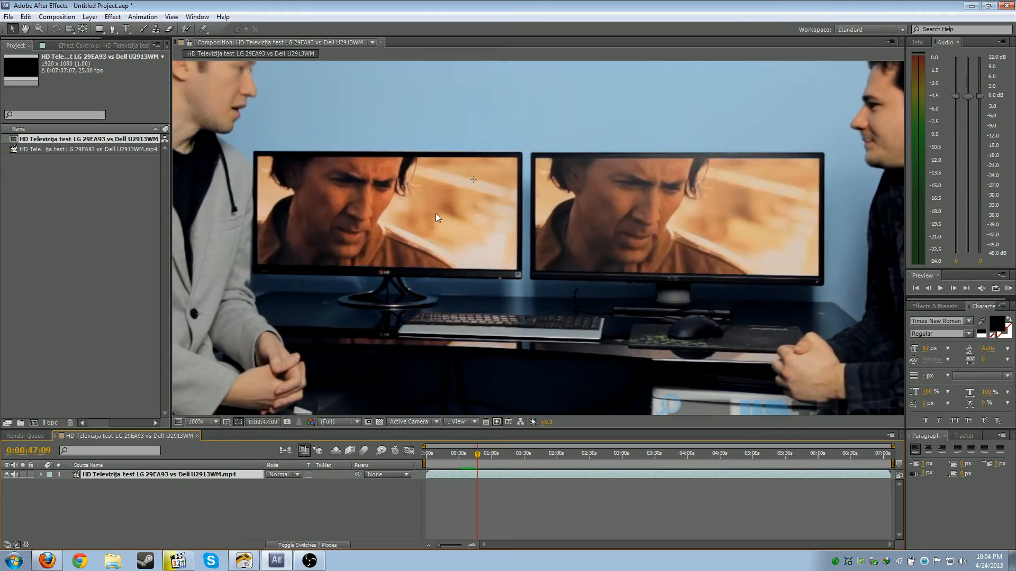
- Switch from After Effects to the Firefox window with the YouTube review
left_click(38, 558)
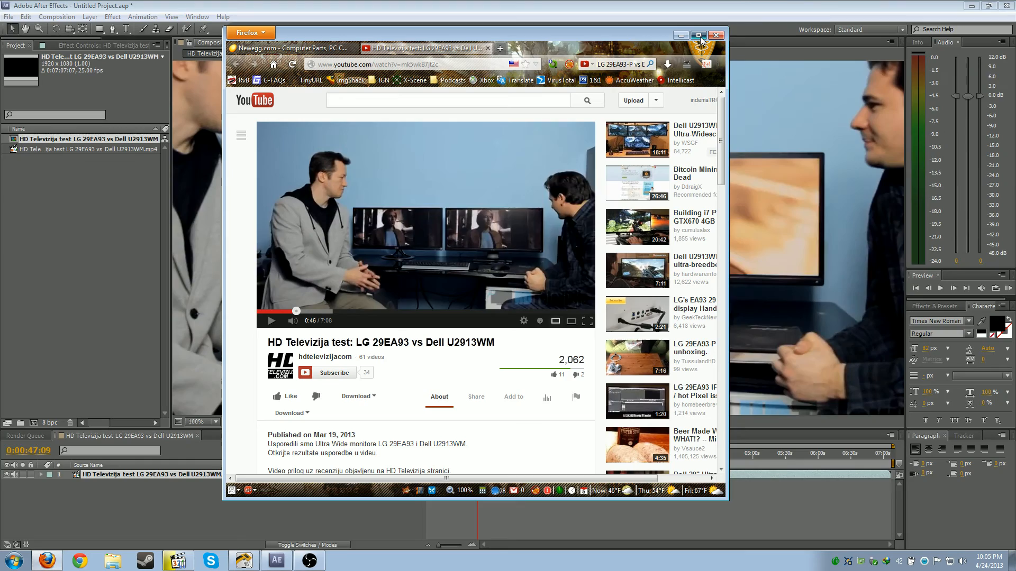
- Maximize Firefox and read through the review's comment thread below the video
left_click(699, 35)
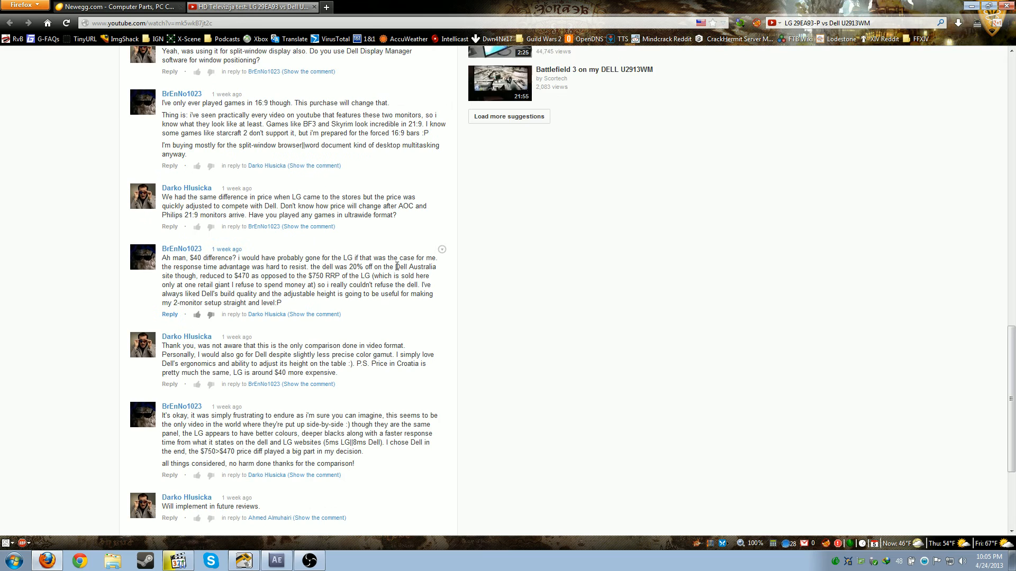
scroll("down", 3)
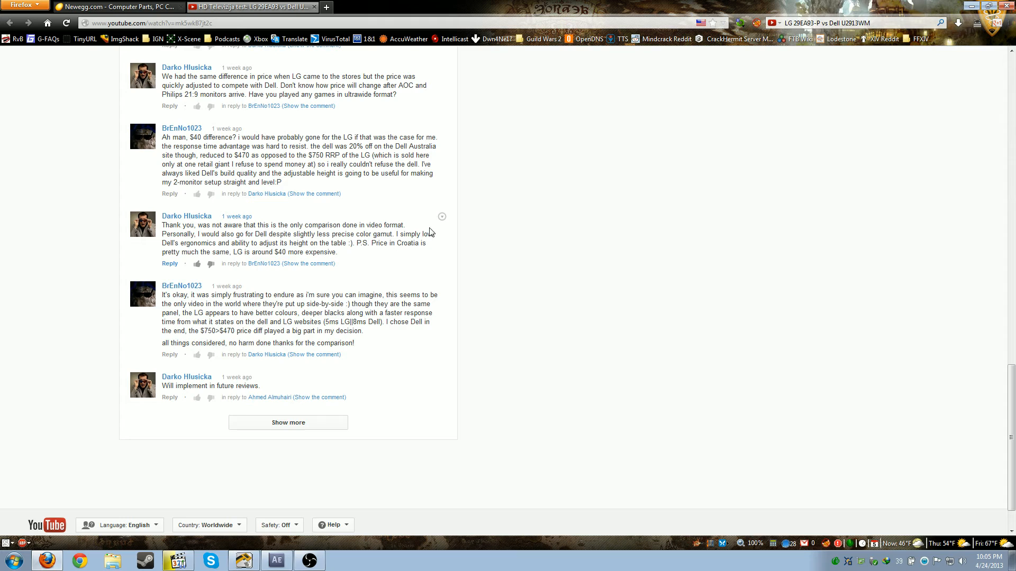
mouse_move(347, 382)
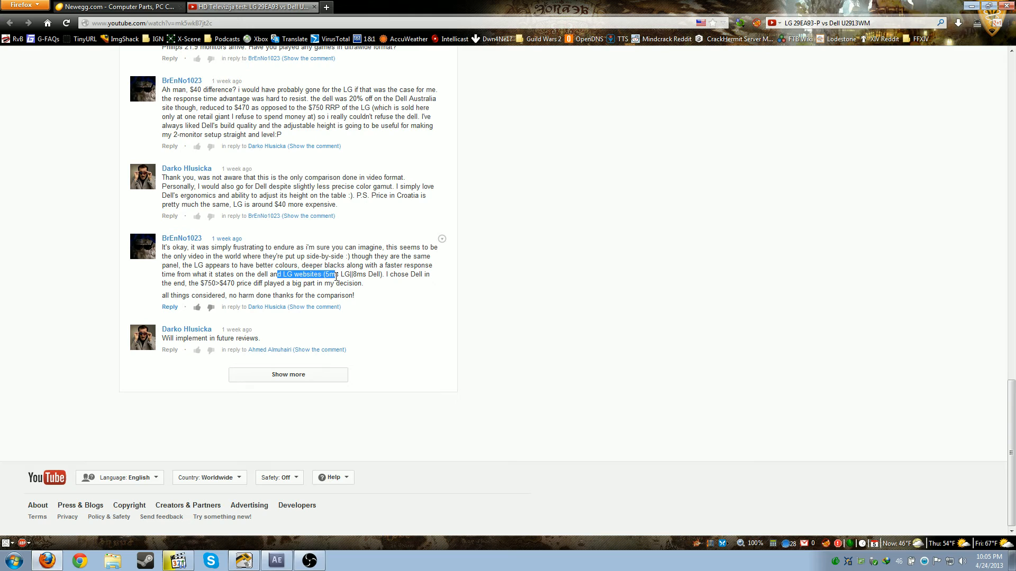
left_click(287, 375)
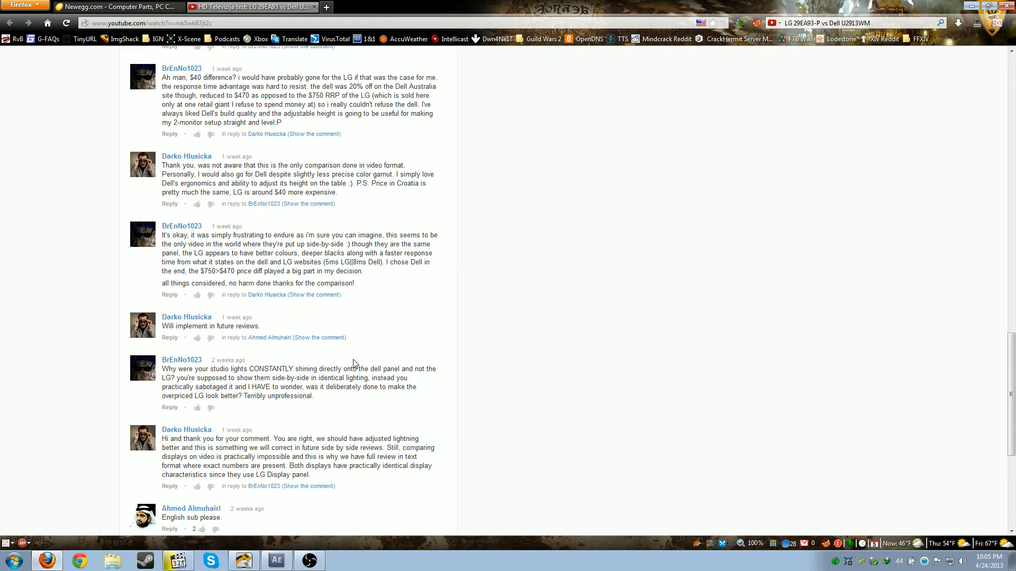
scroll("down", 3)
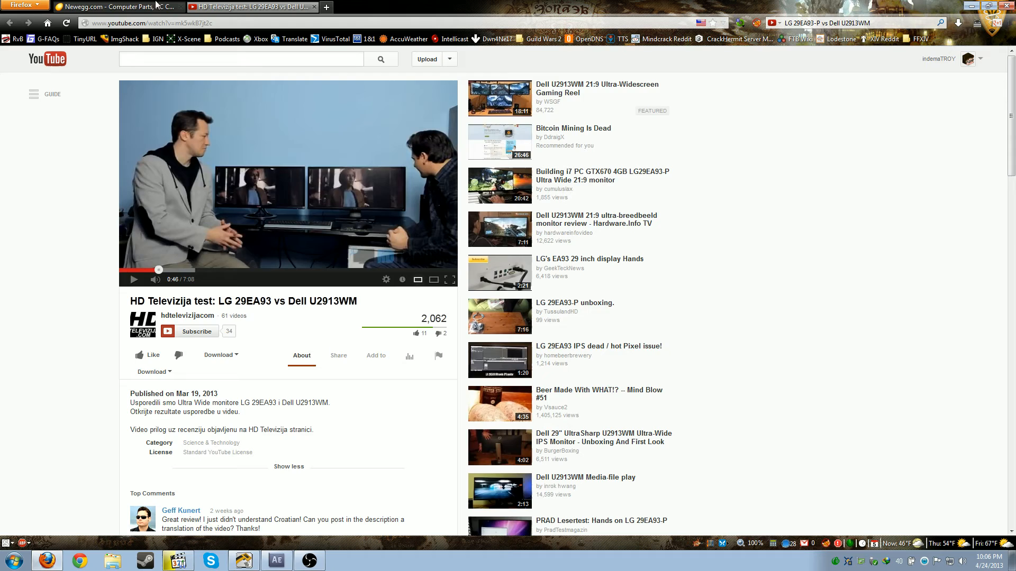
- Check the Newegg comparison of the three 29-inch ultrawides, then return to the YouTube review
left_click(106, 10)
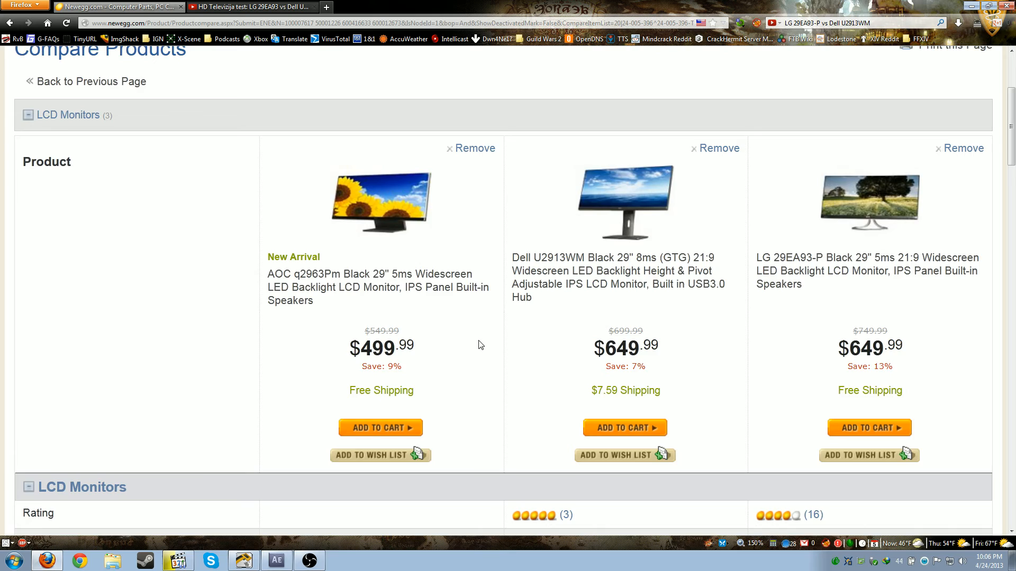
mouse_move(340, 292)
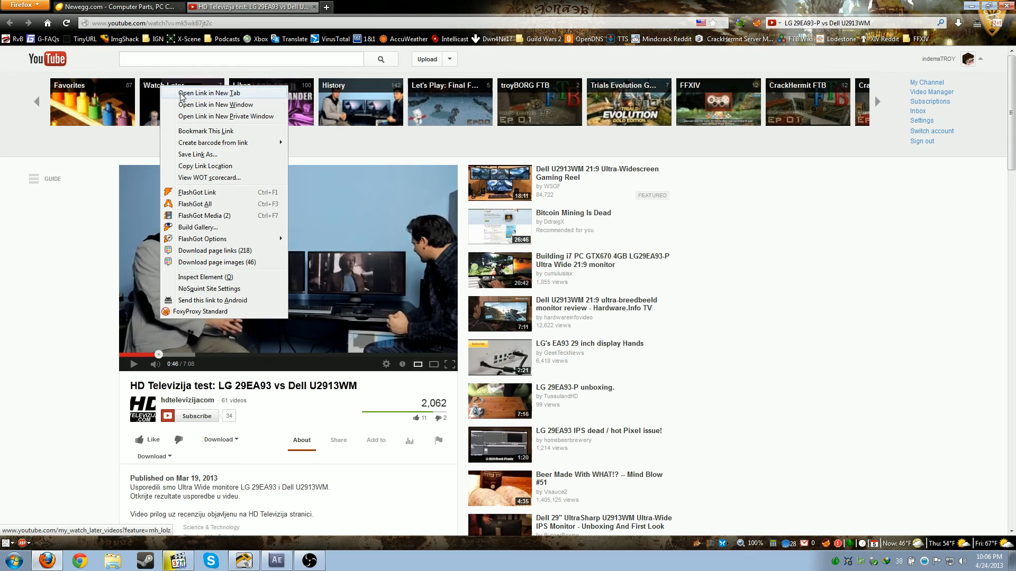
left_click(210, 93)
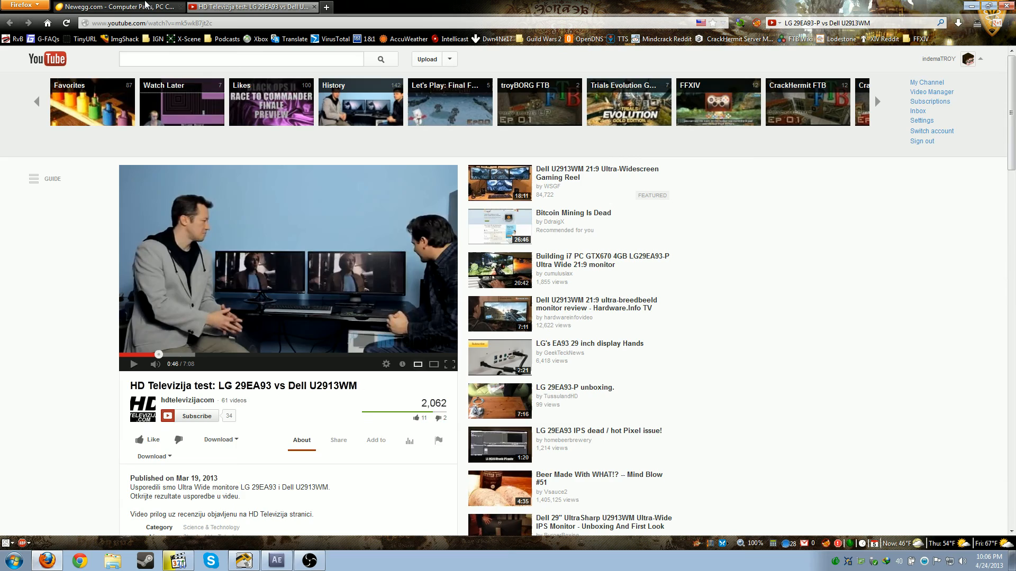
left_click(101, 5)
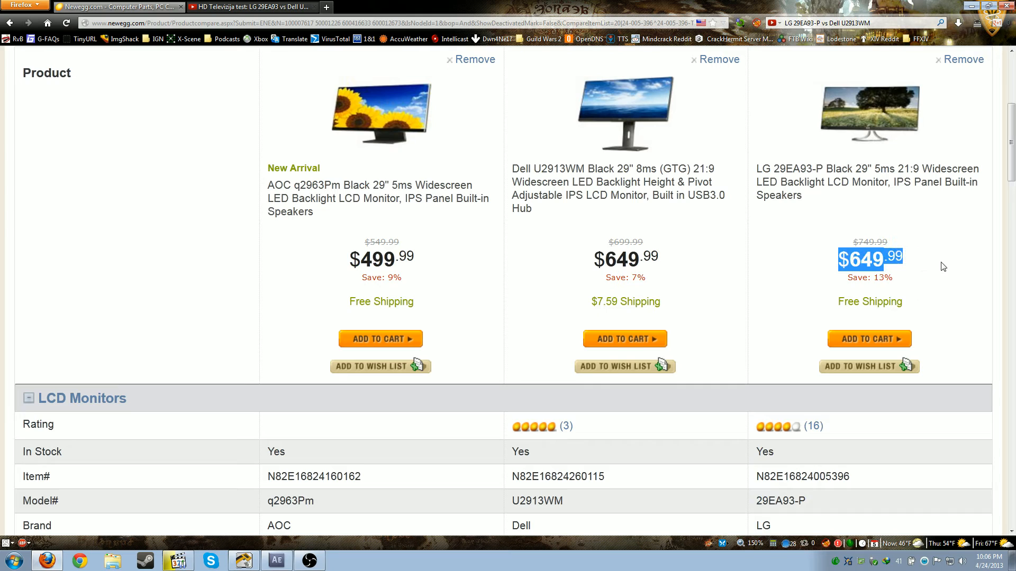
scroll("down", 3)
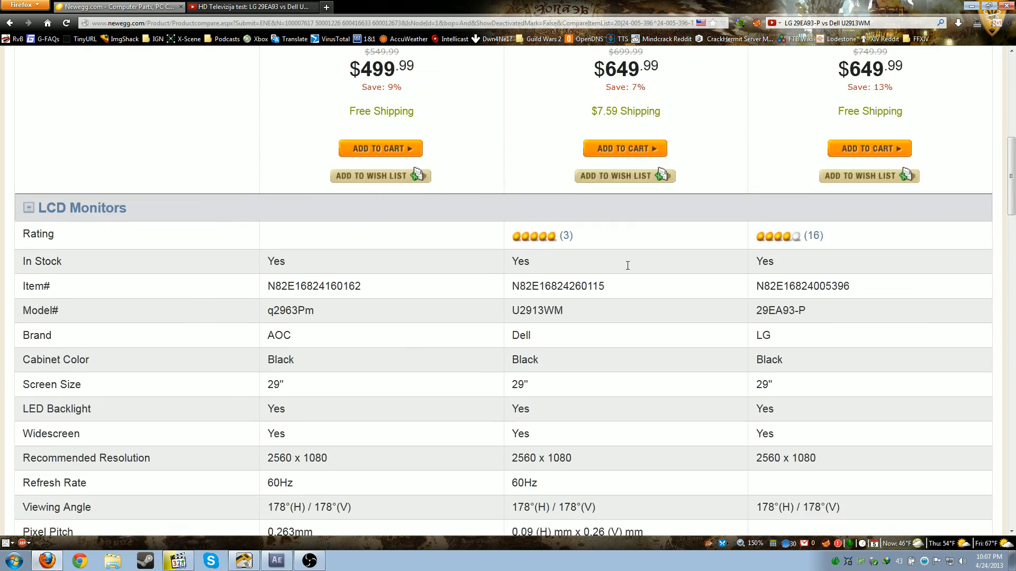
scroll("down", 3)
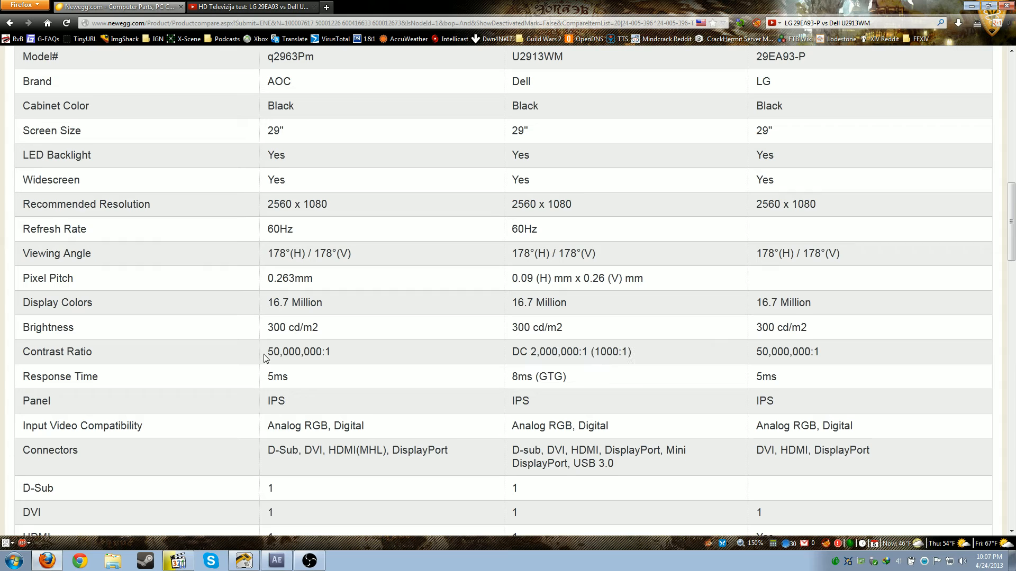
right_click(551, 110)
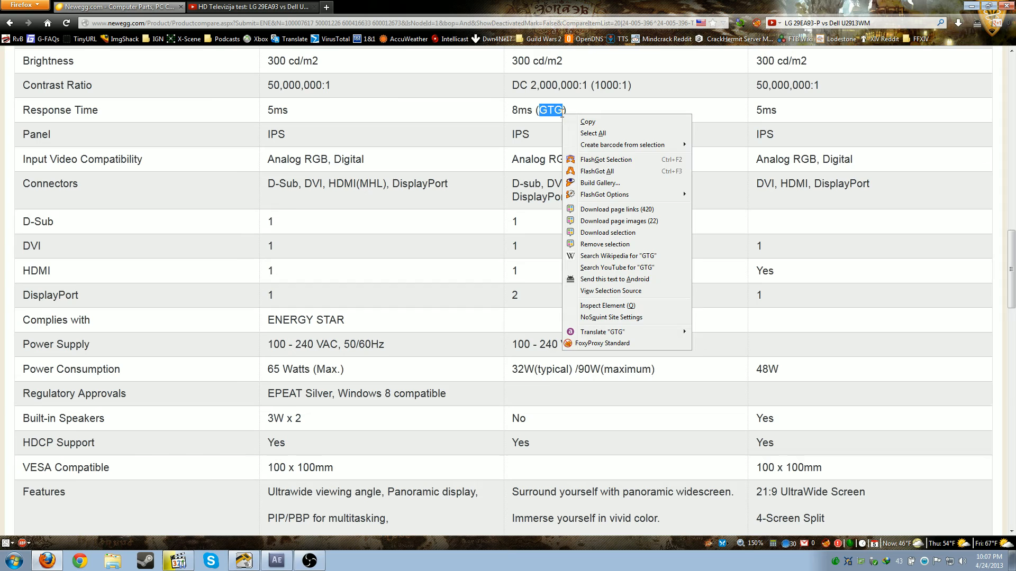
left_click(724, 216)
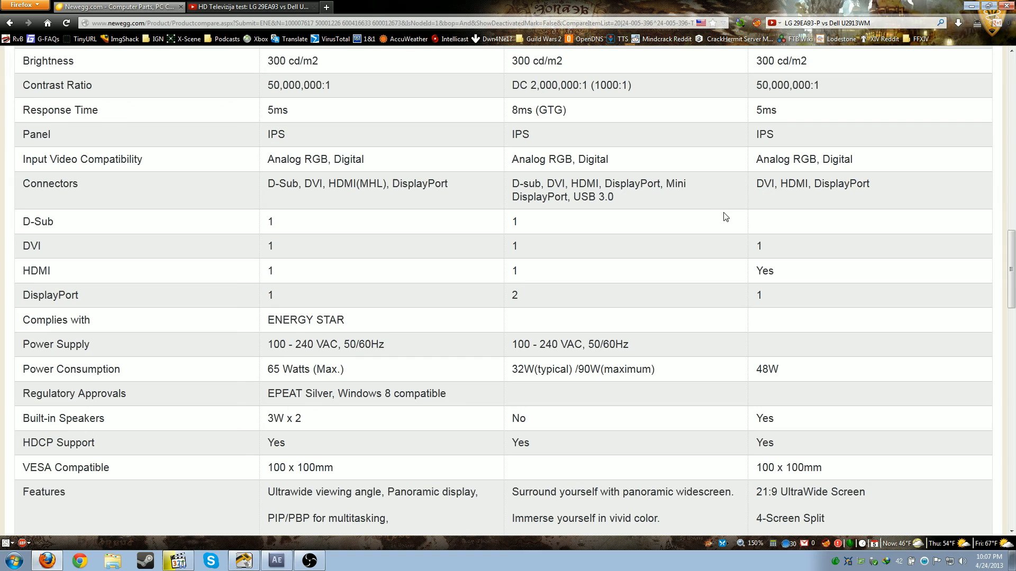
scroll("up", 3)
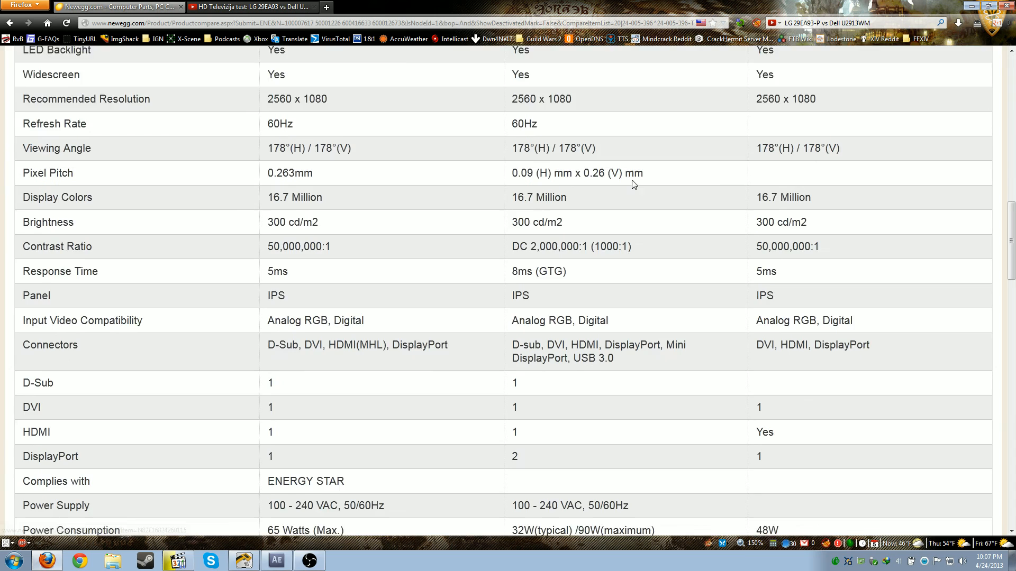
scroll("down", 3)
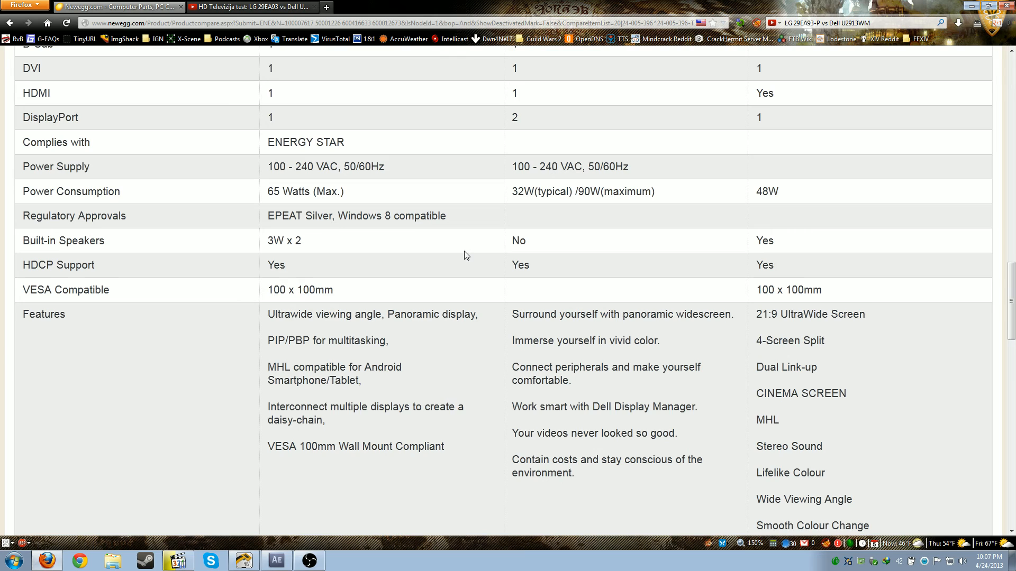
scroll("up", 3)
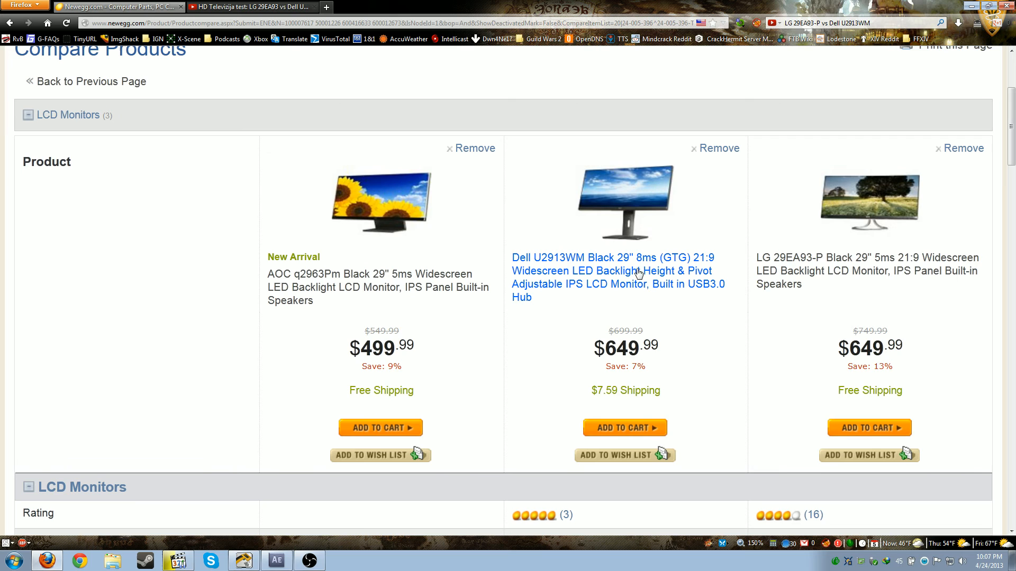
- View the Dell U2913WM listing at $649.99 and bring up search options for its model name
left_click(636, 271)
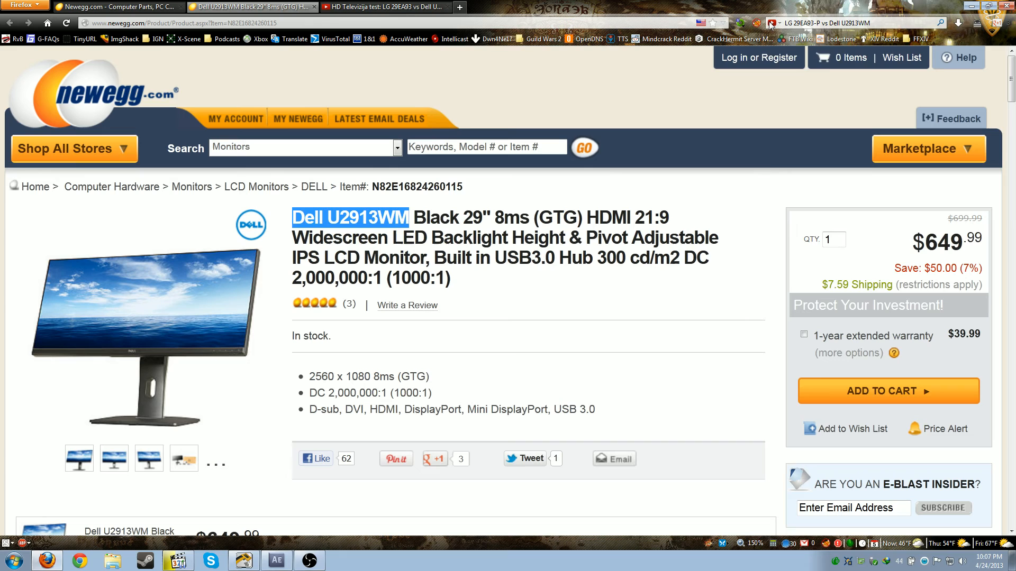
left_click(991, 557)
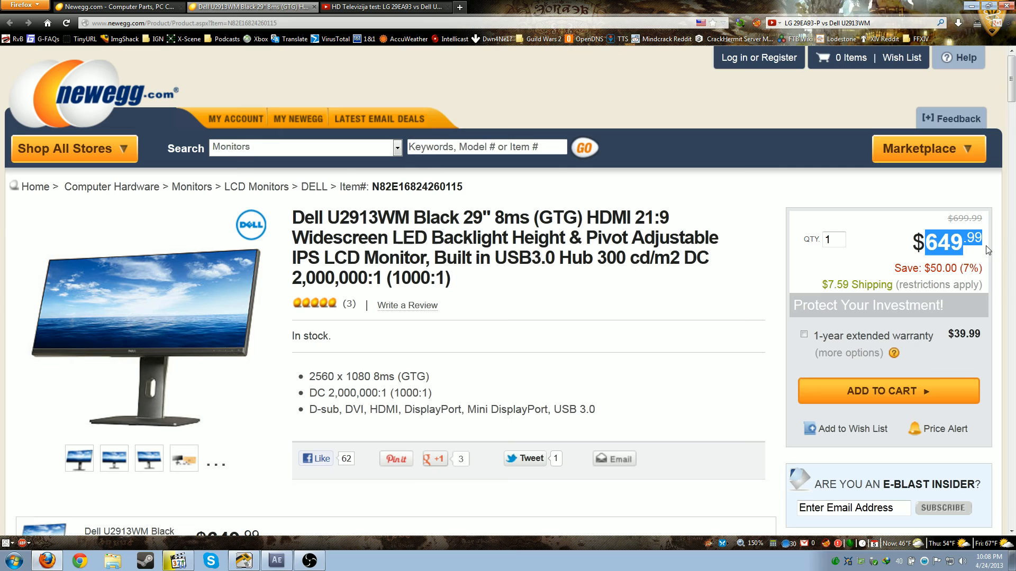
right_click(349, 217)
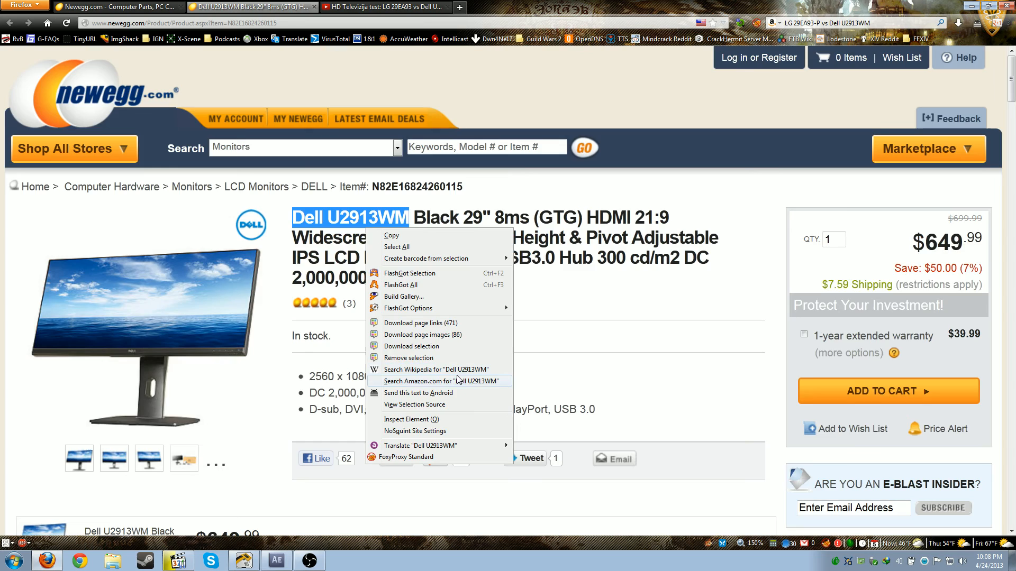
- Find the Dell U2913WM on Amazon at $619.00, then go back to the Newegg product page
left_click(436, 381)
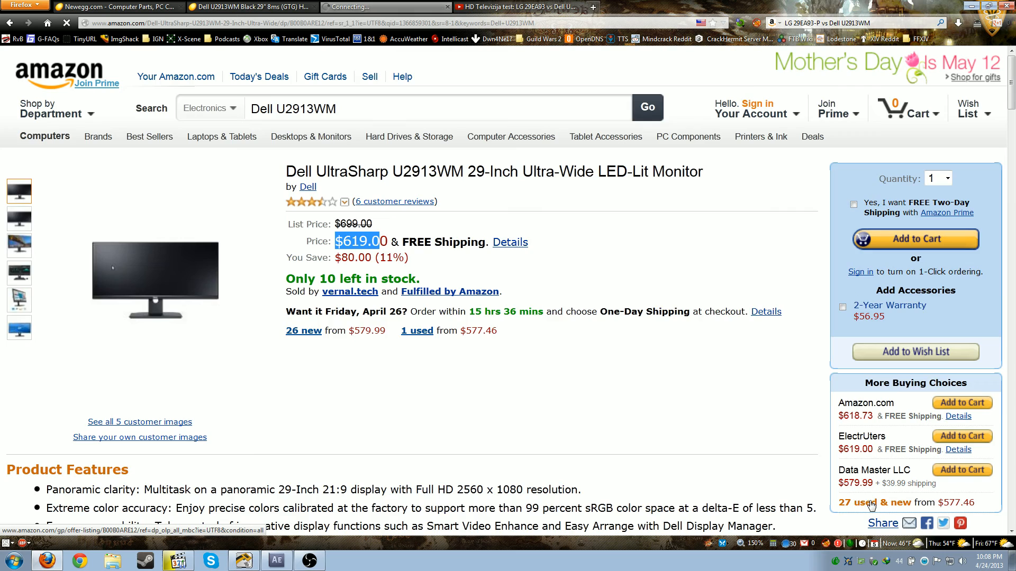
left_click(873, 502)
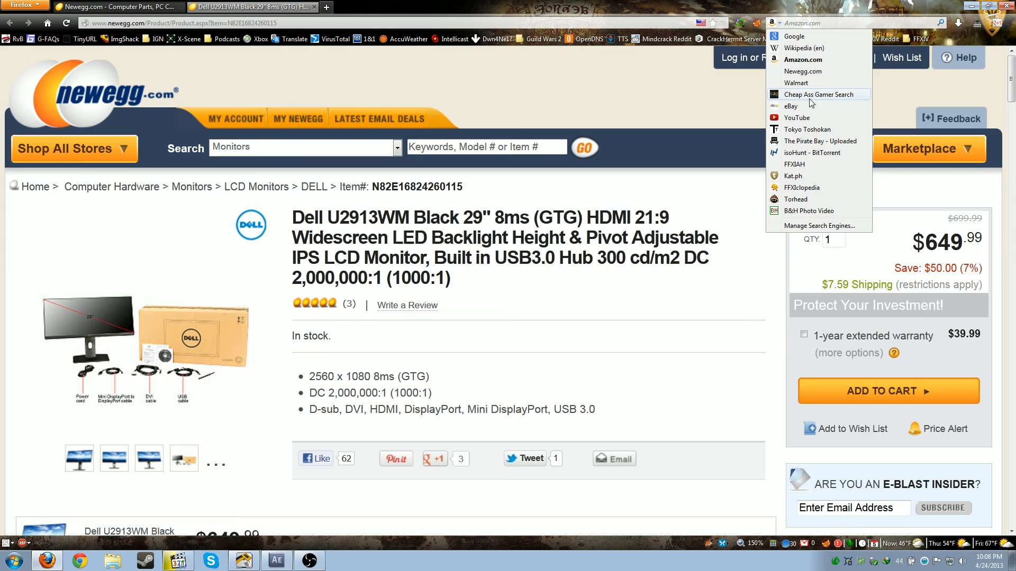
- Play the Dell U2913WM 21:9 Ultra-Widescreen Gaming Reel from the YouTube Favorites playlist
left_click(797, 117)
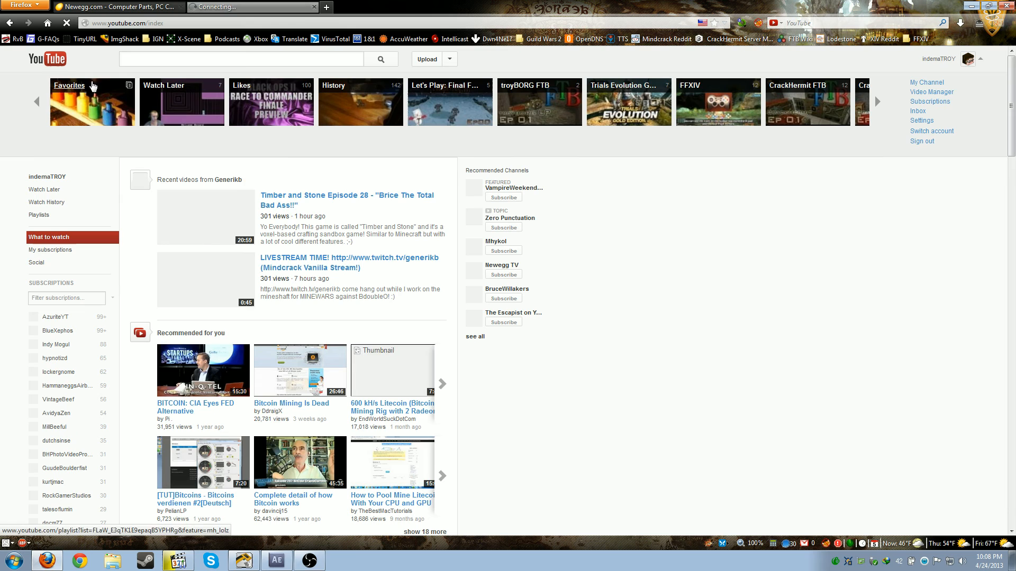
left_click(94, 102)
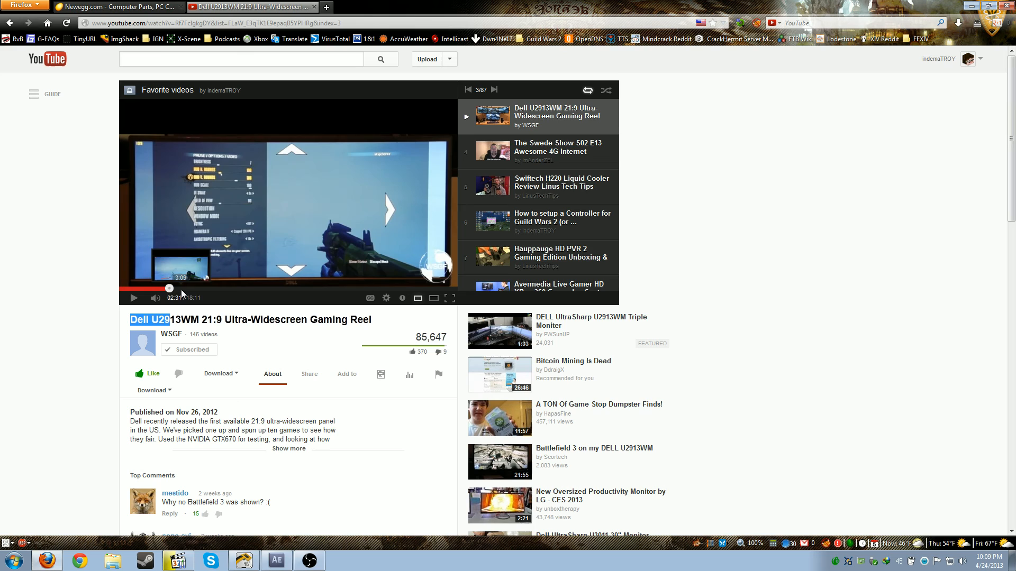
- Skim the gaming reel to about 17:57 of 18:11, then return to the Newegg comparison
left_click_drag(168, 288, 255, 287)
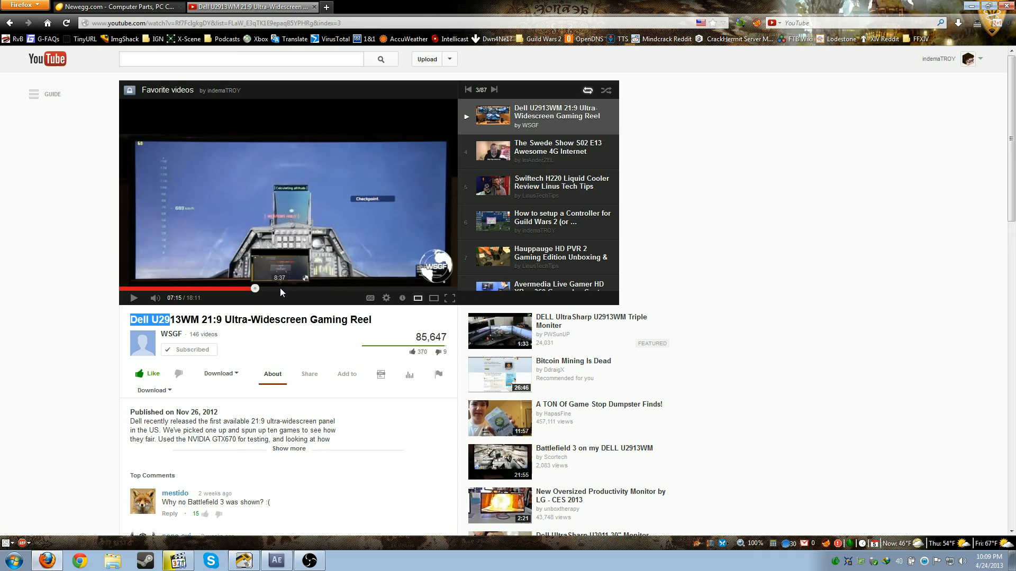
mouse_move(306, 226)
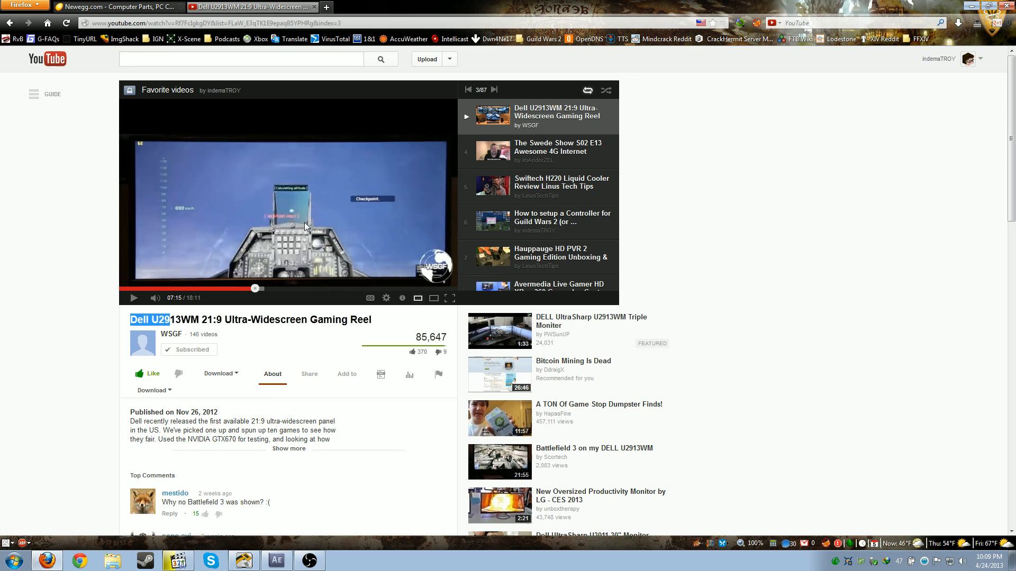
left_click(319, 288)
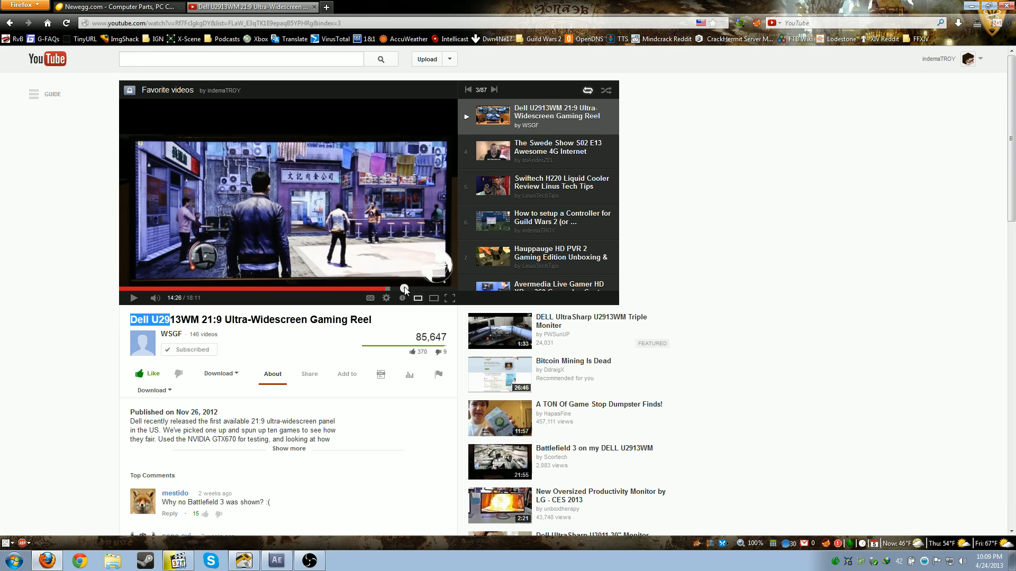
left_click(426, 287)
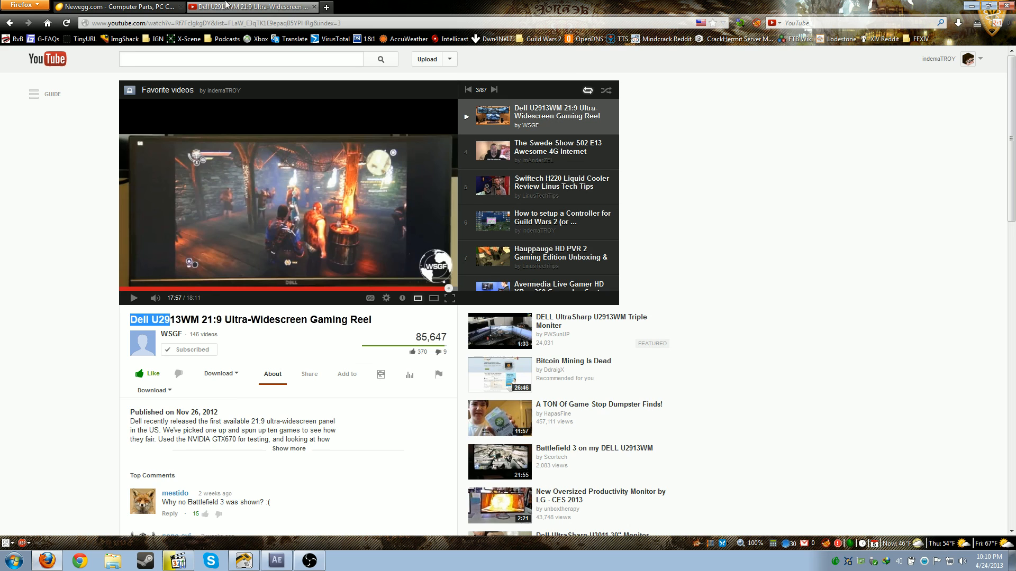
left_click(95, 9)
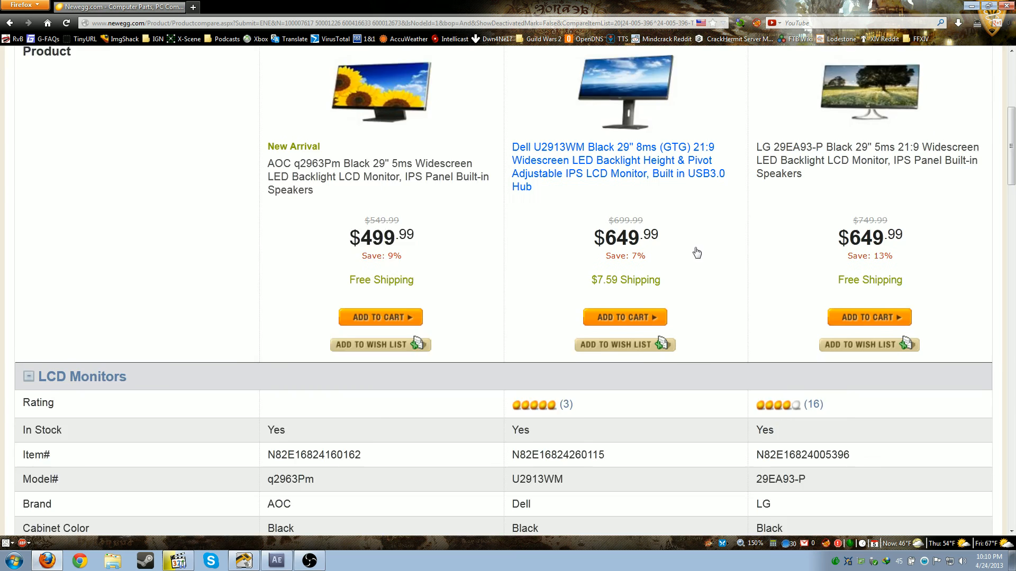
scroll("up", 3)
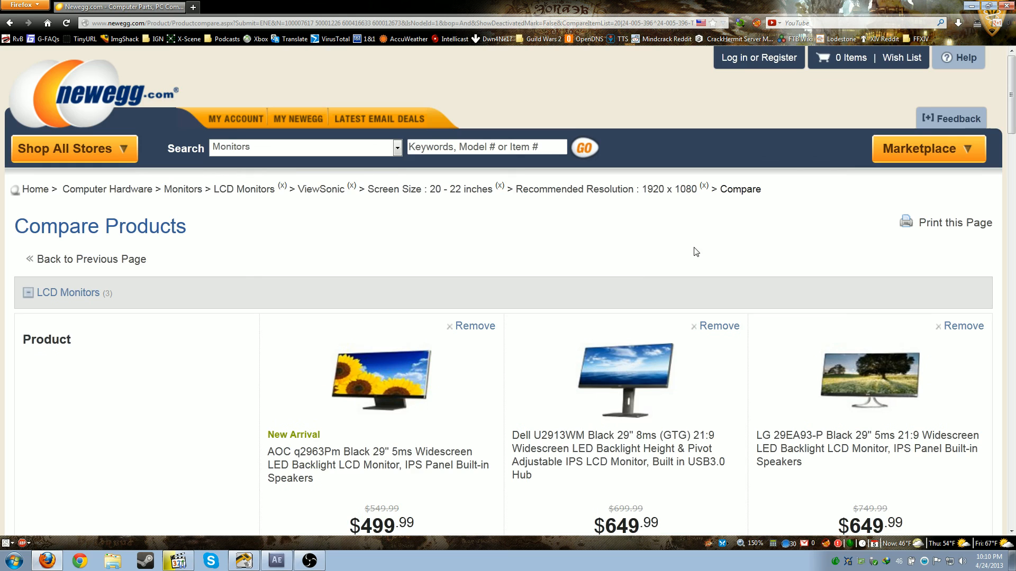
scroll("down", 3)
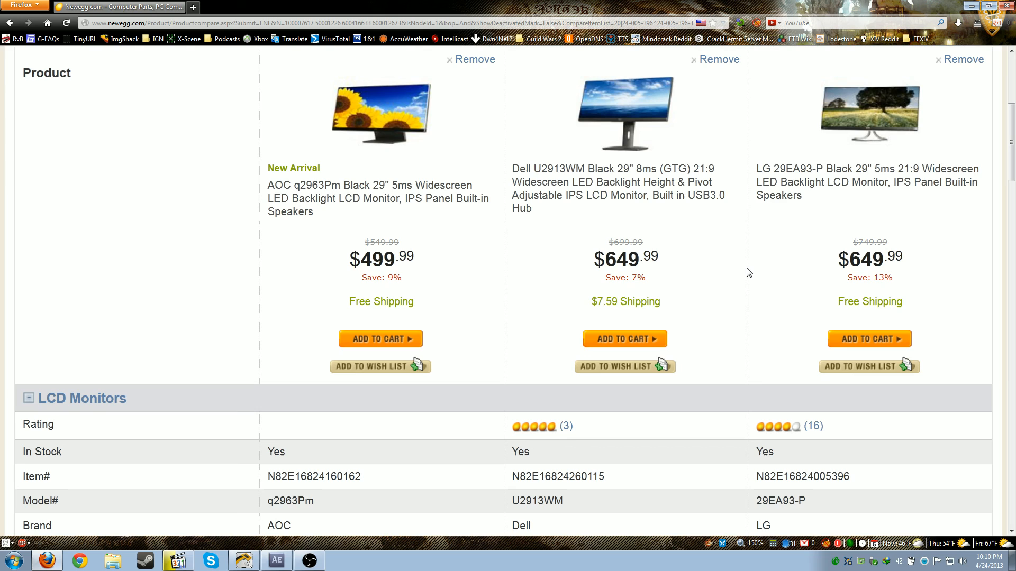